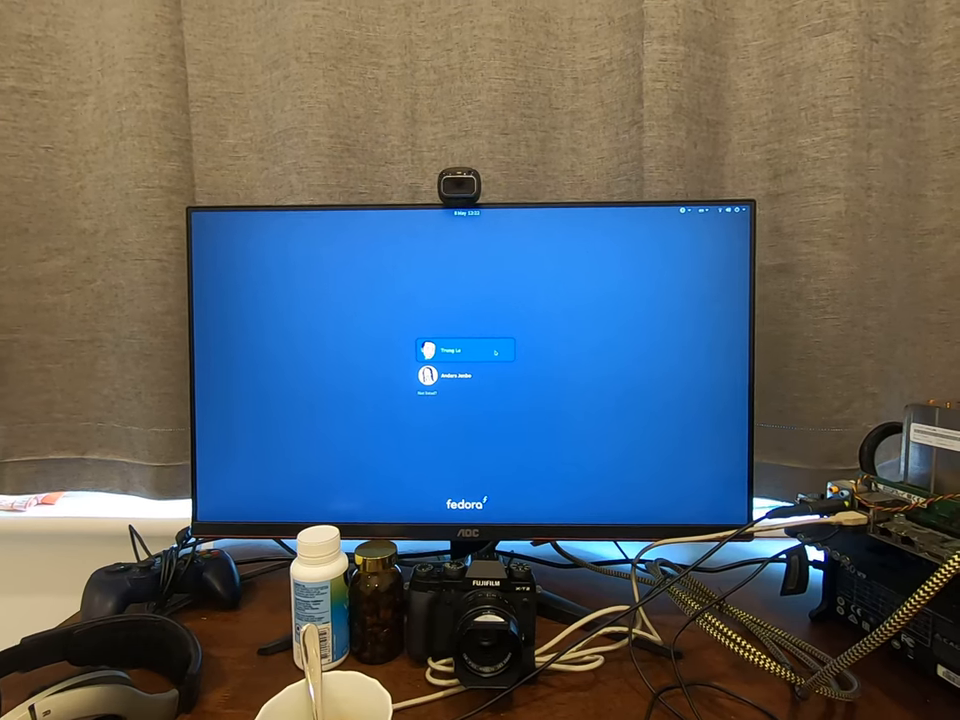
Step: Select the first listed user account on the GDM login screen to sign in
left_click(460, 350)
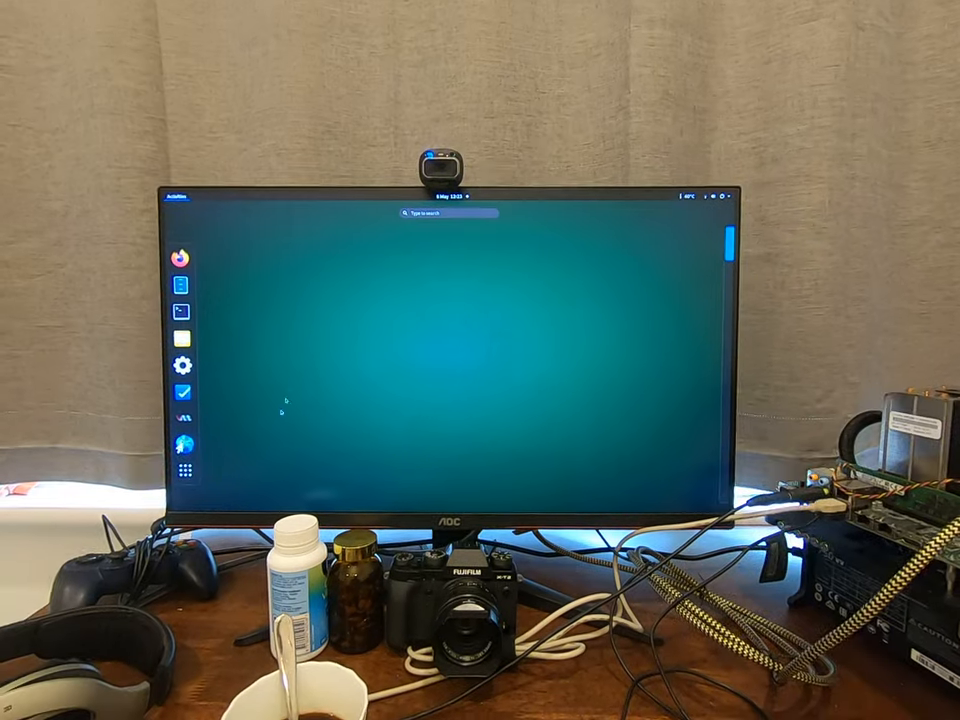
Step: Show Downloads in Files, scroll down, and open the jellyfish sample video's context menu
left_click(182, 470)
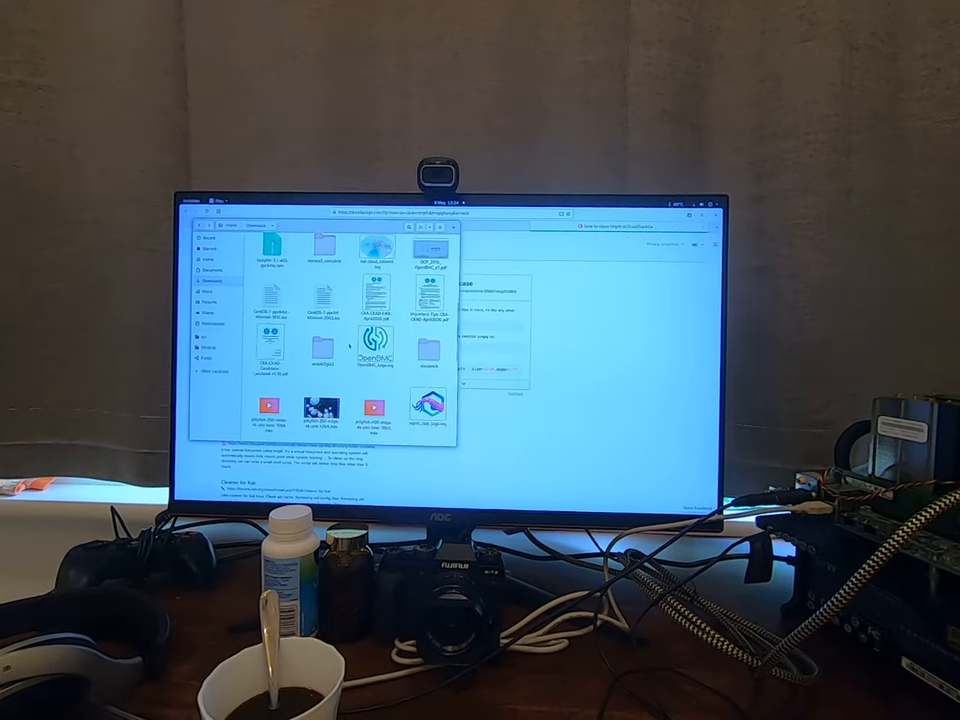
scroll("down", 3)
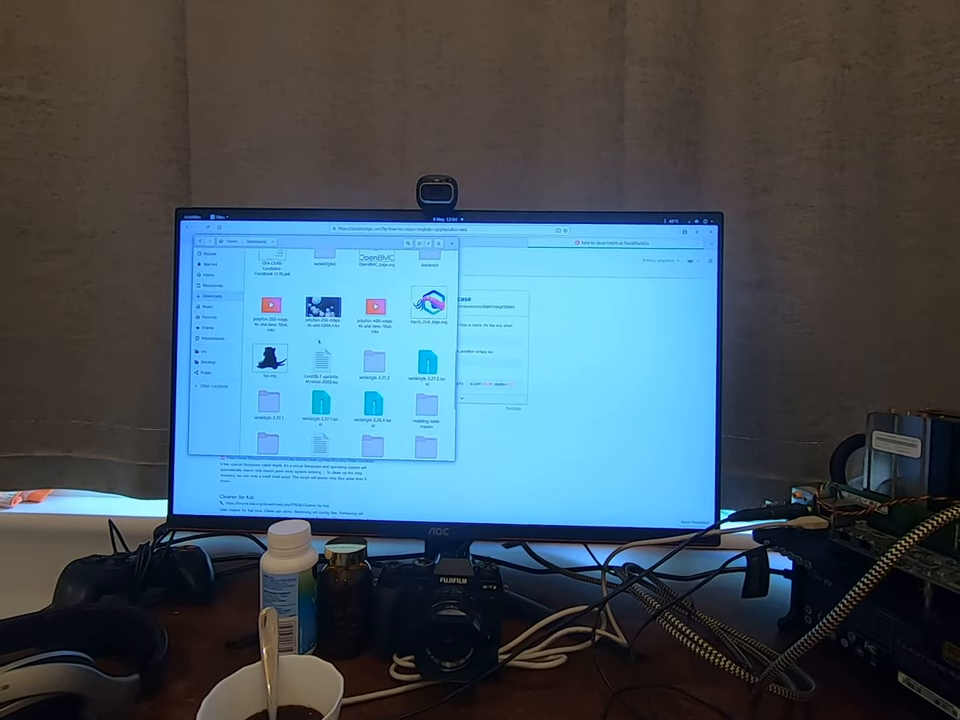
right_click(321, 305)
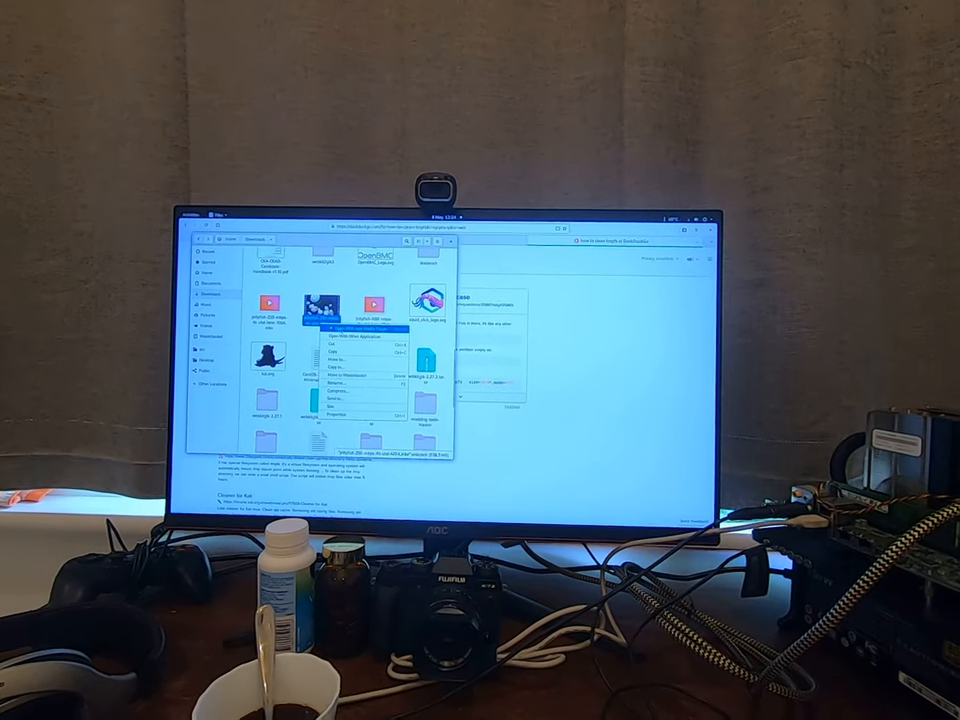